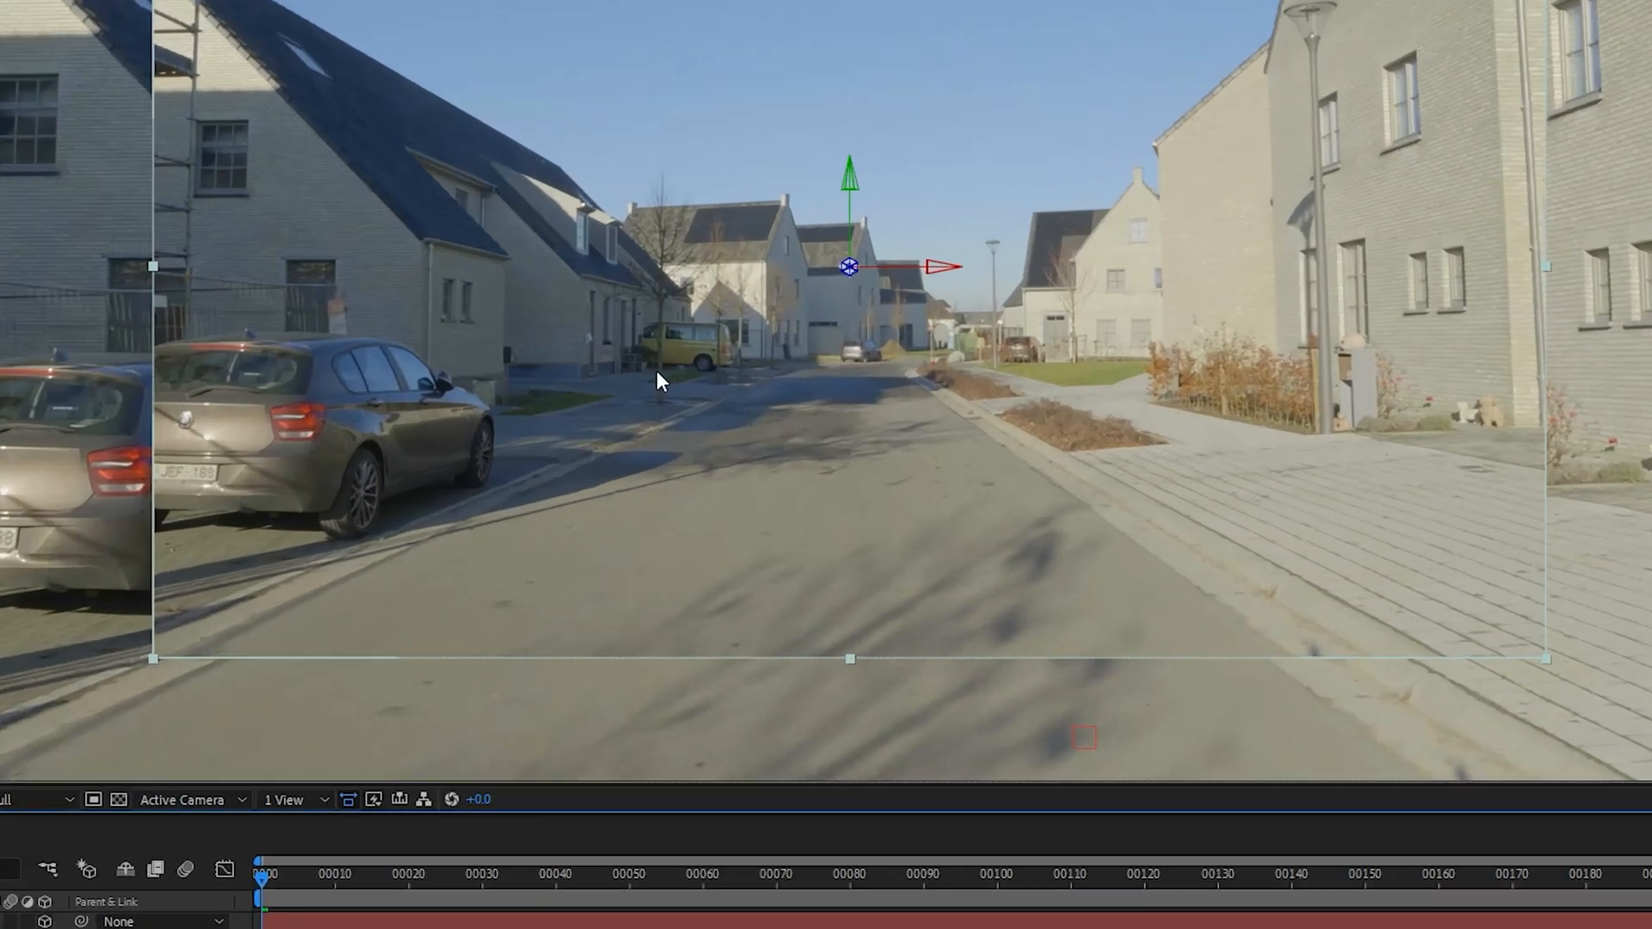
- Fit the 3D street-footage layer to the composition width via Transform > Fit to Comp Width
right_click(656, 380)
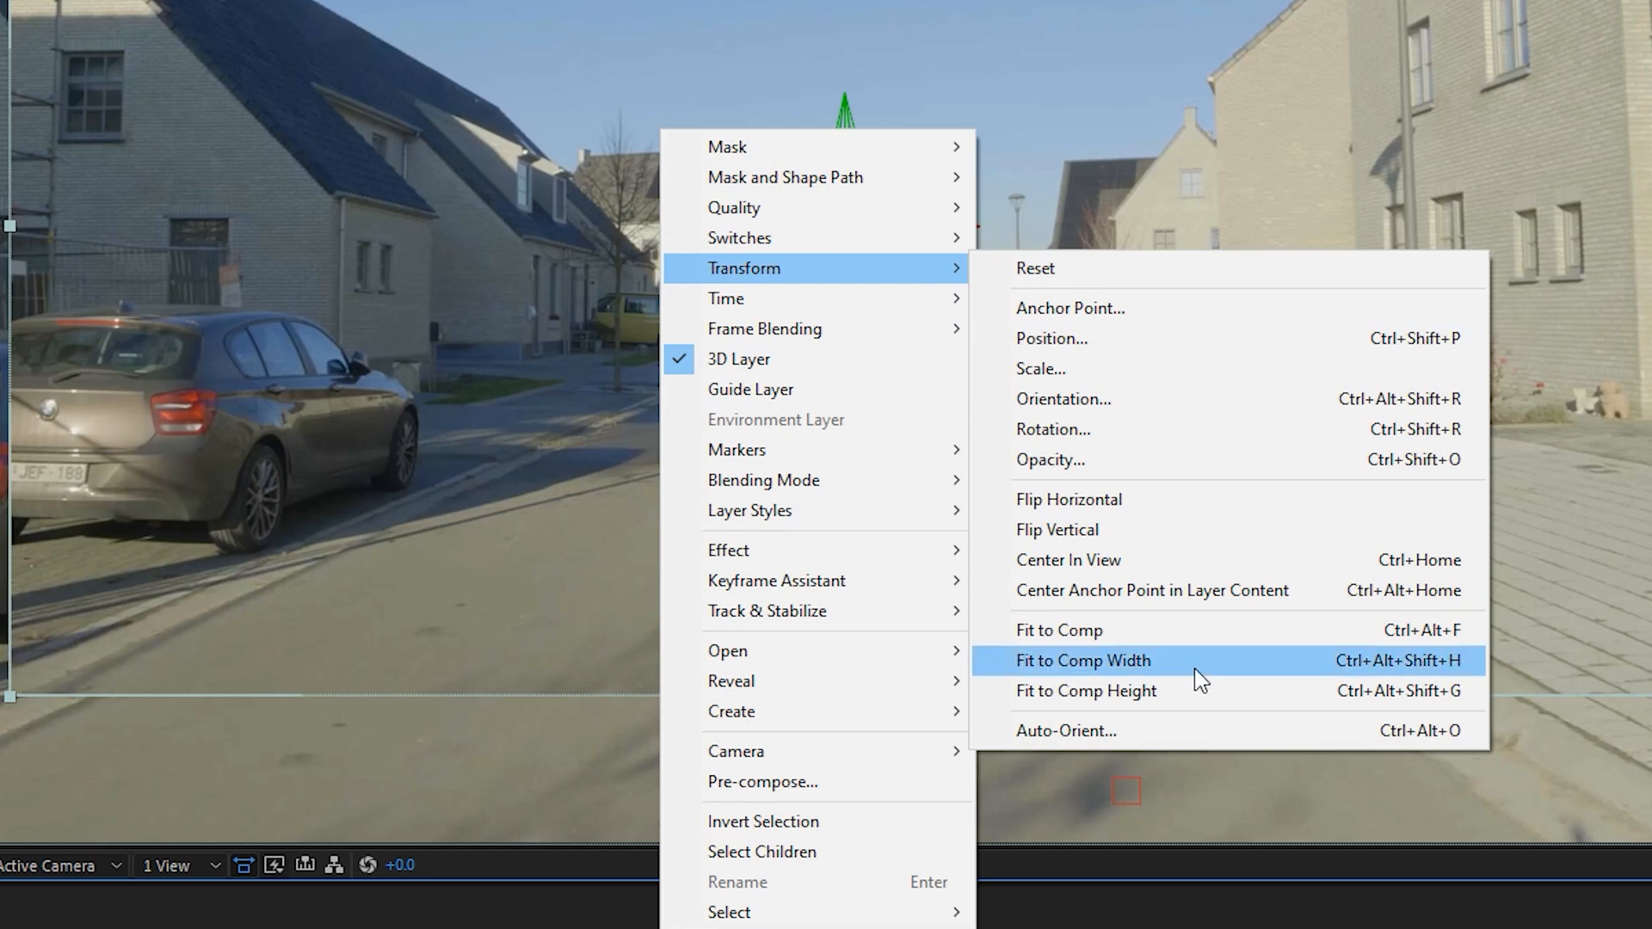
click(1082, 660)
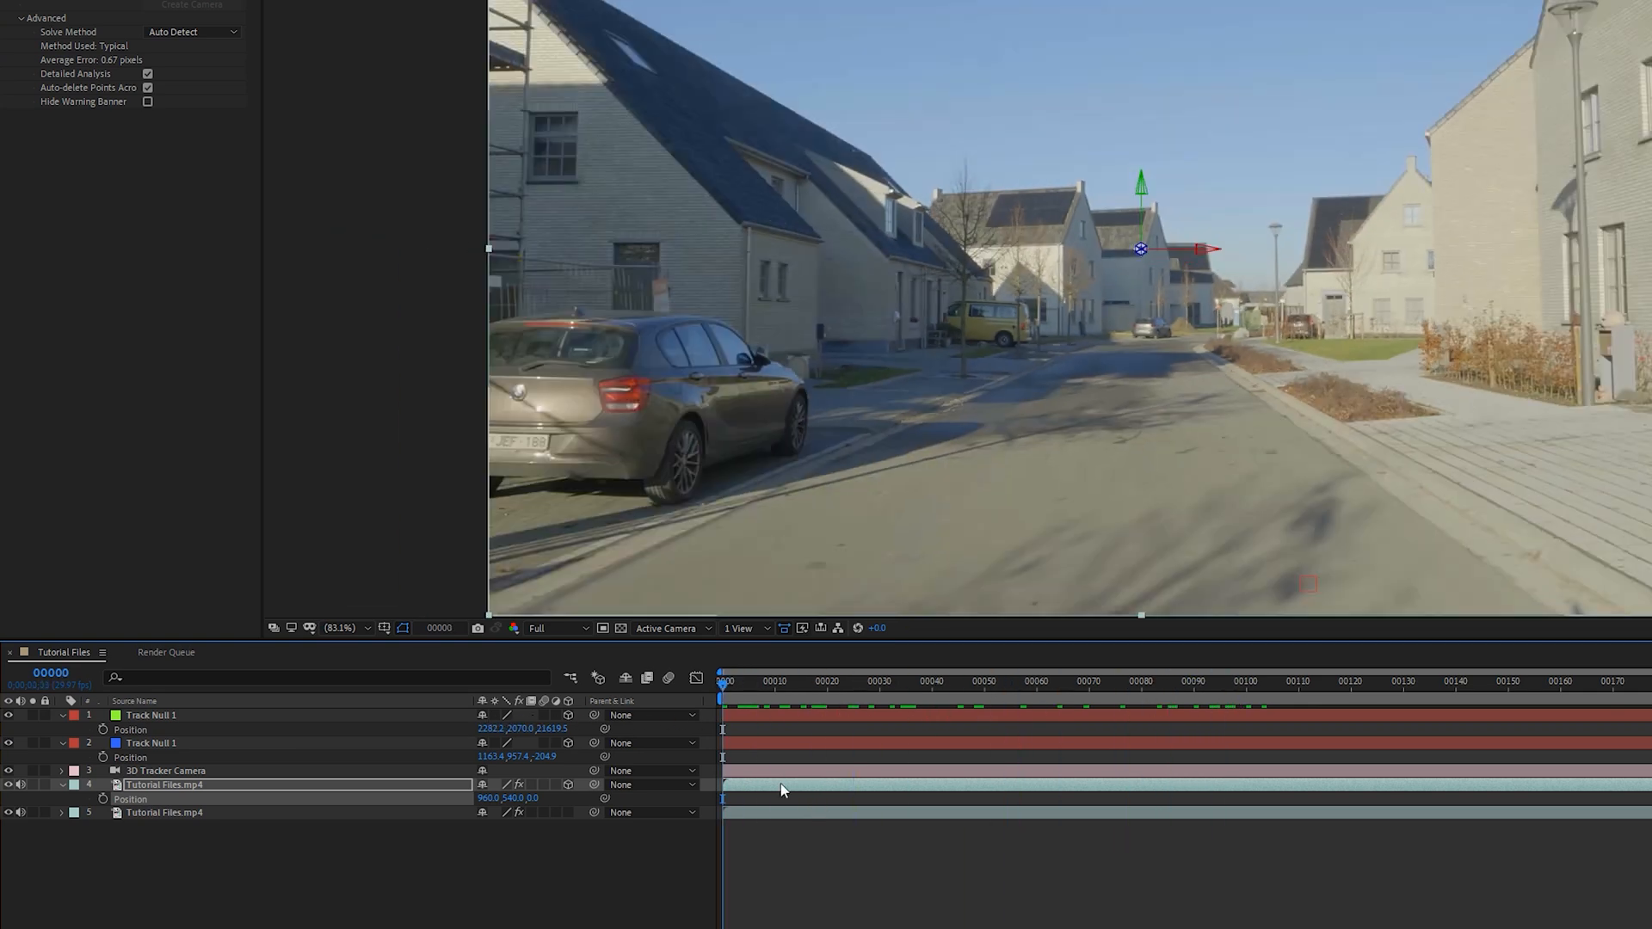
- Apply Time > Freeze Frame to hold the street footage on its current frame
right_click(165, 784)
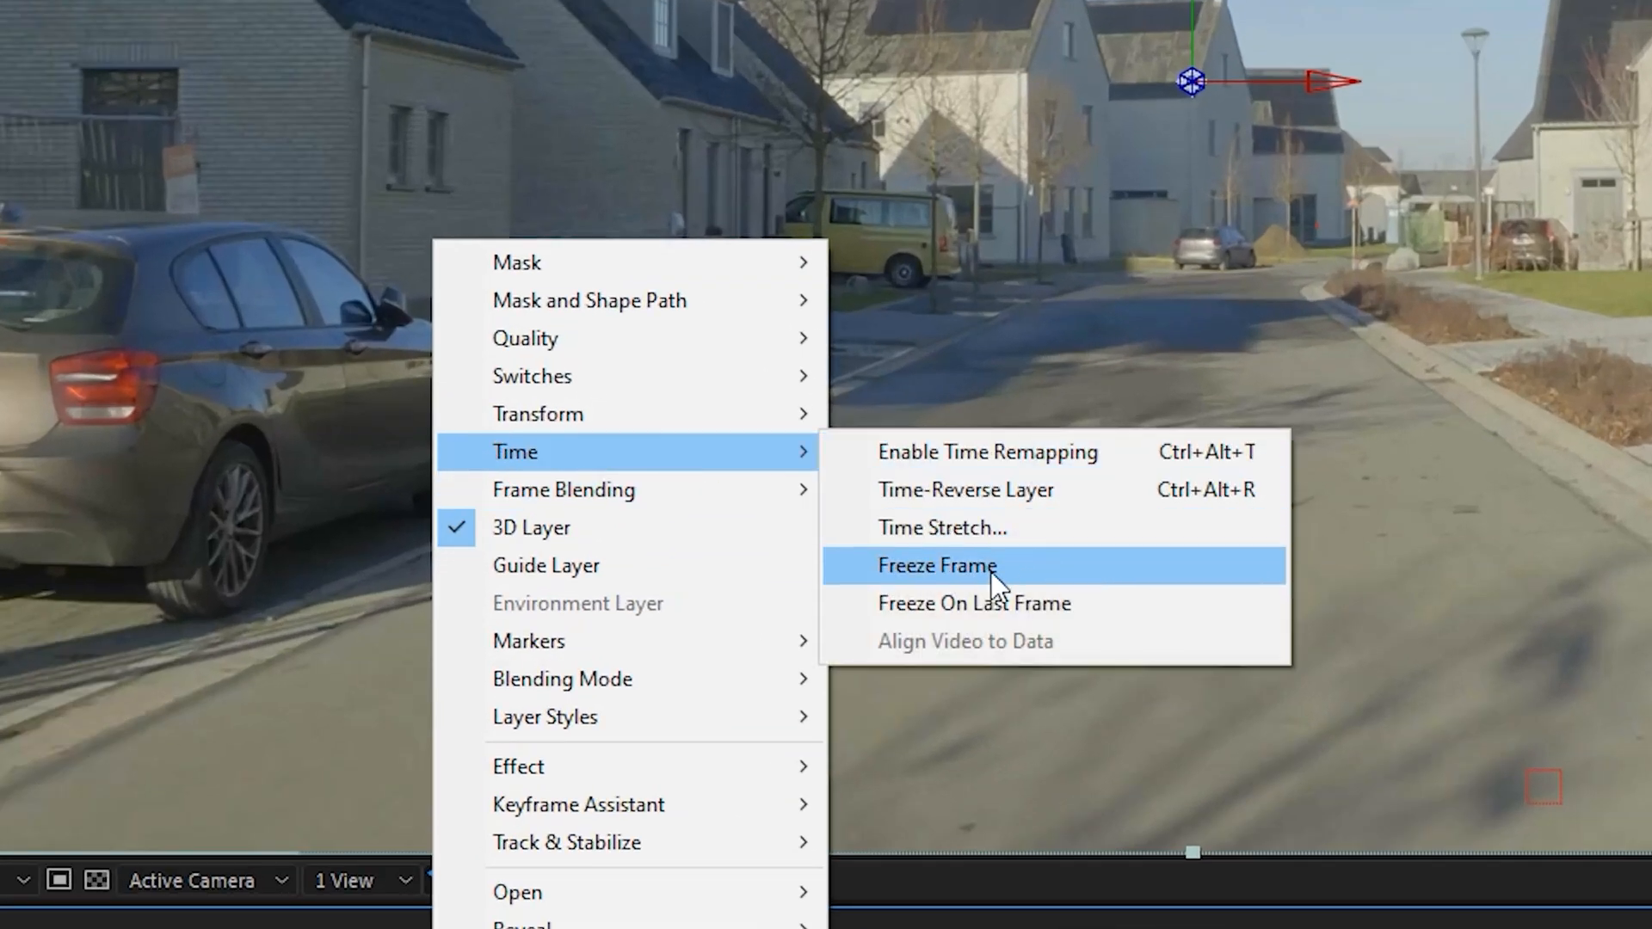
click(934, 566)
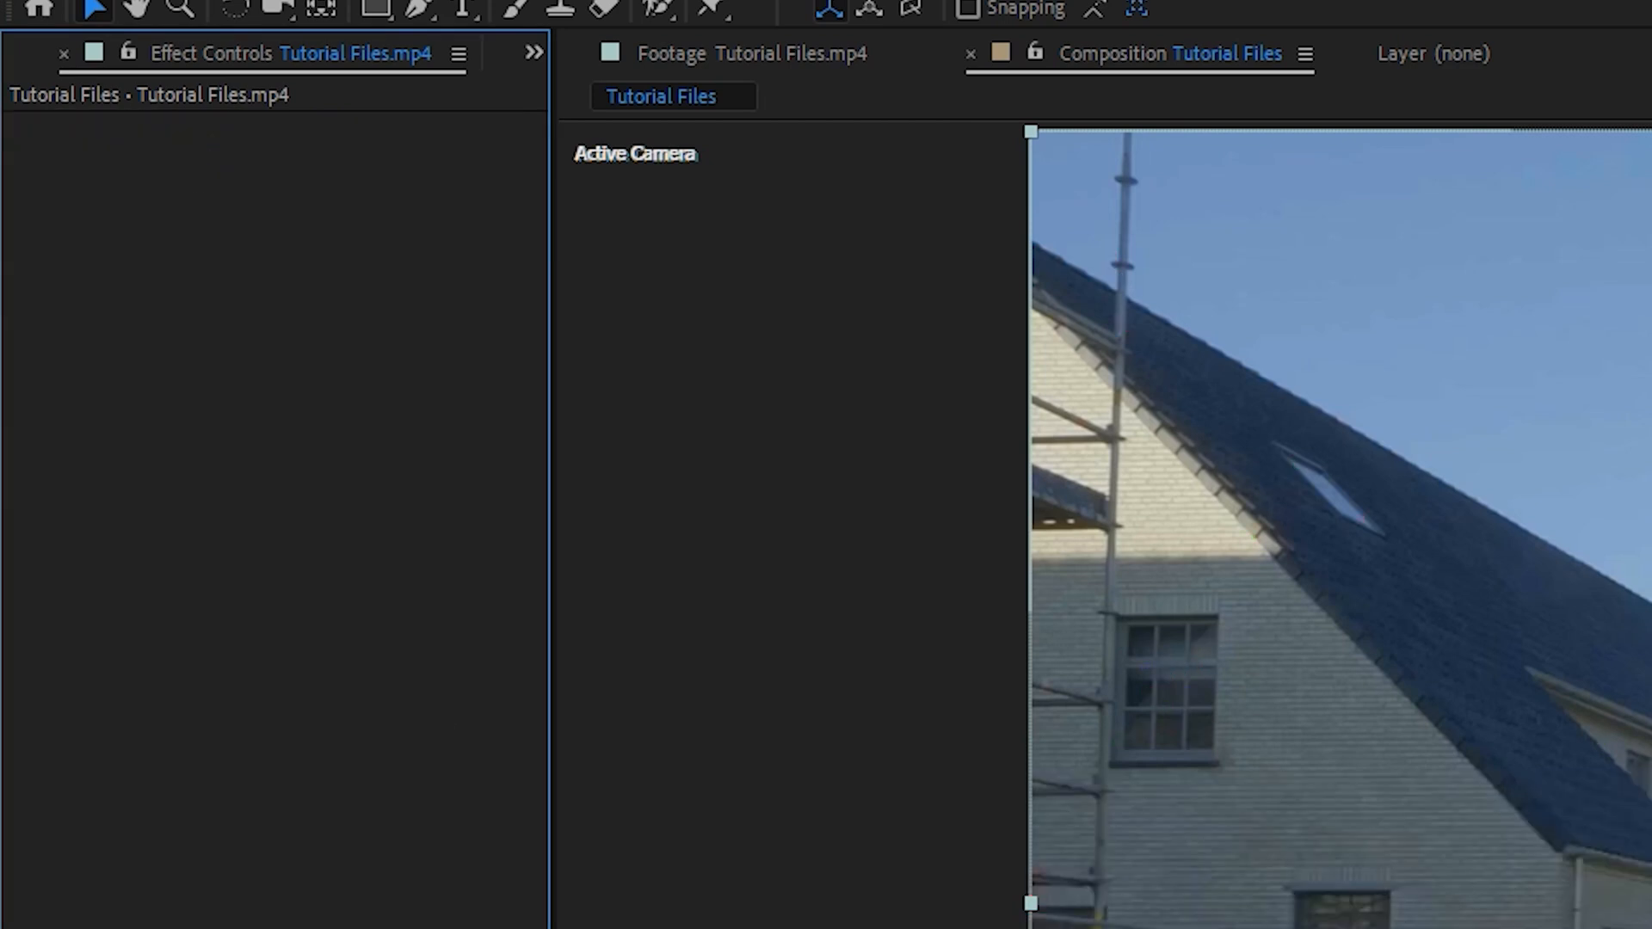